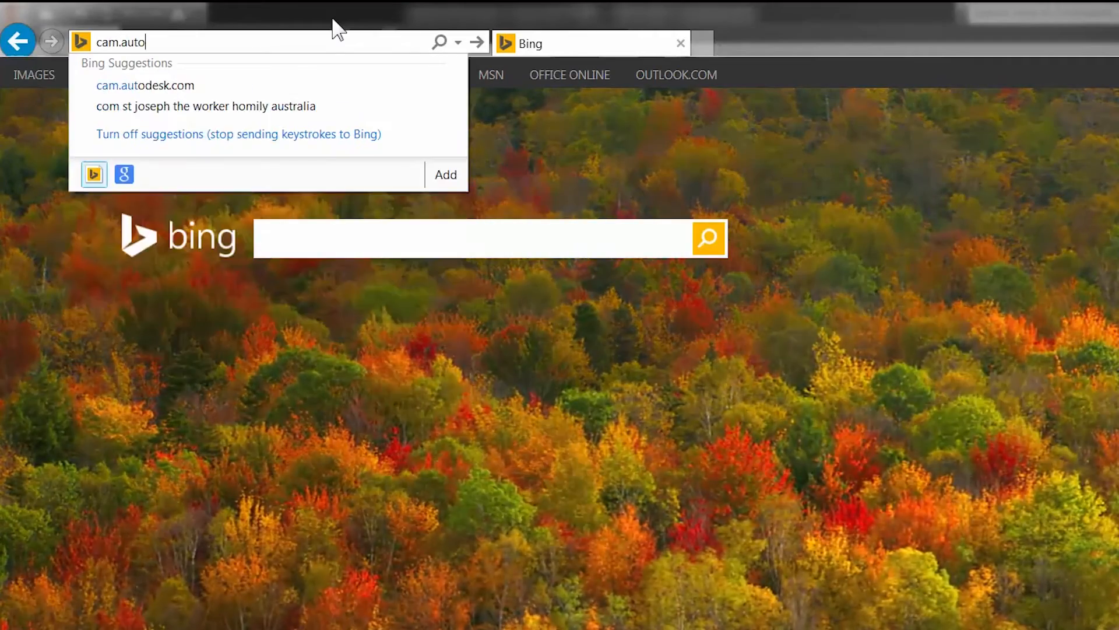
Navigate cam.autodesk.com to Products downloads and reach the Inventor HSM development versions page.
{"action": "left_click", "coordinate": [146, 85]}
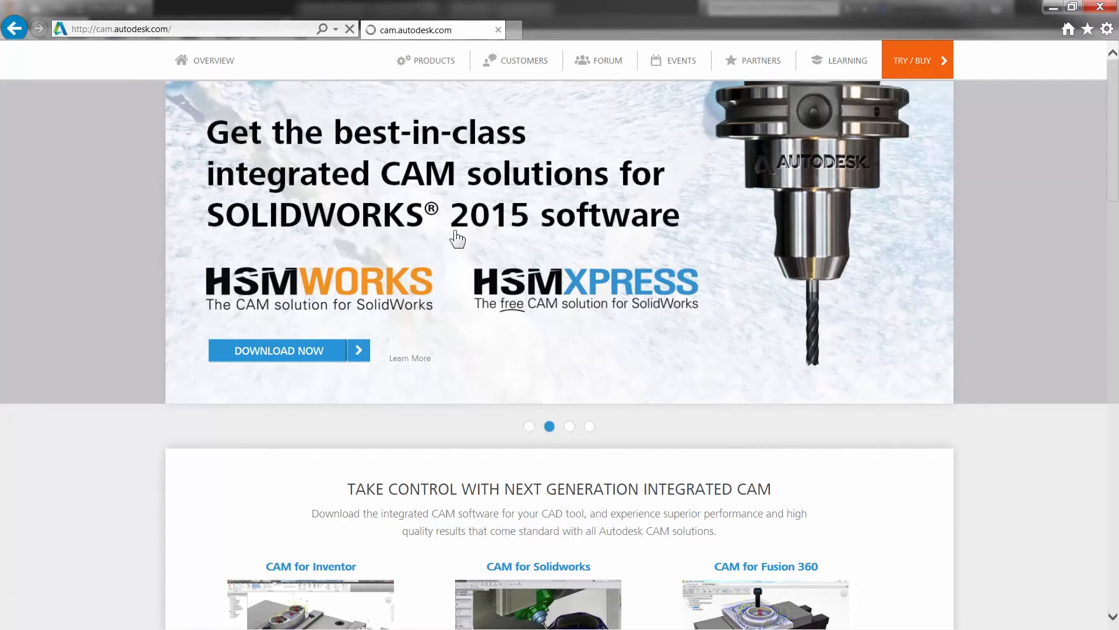
{"action": "left_click", "coordinate": [279, 351]}
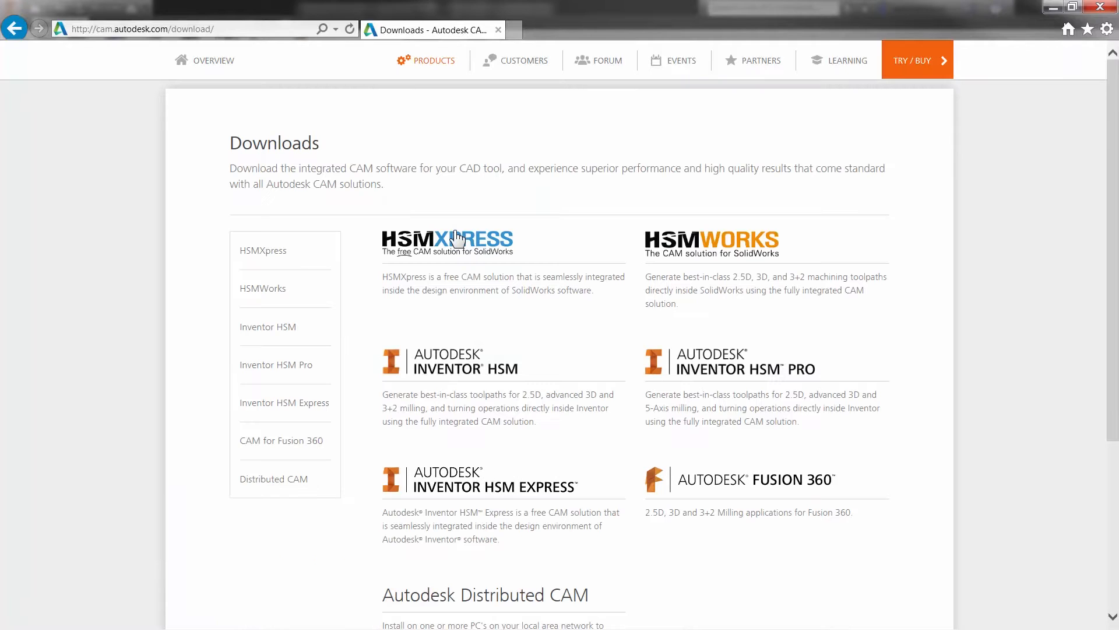
{"action": "mouse_move", "coordinate": [461, 366]}
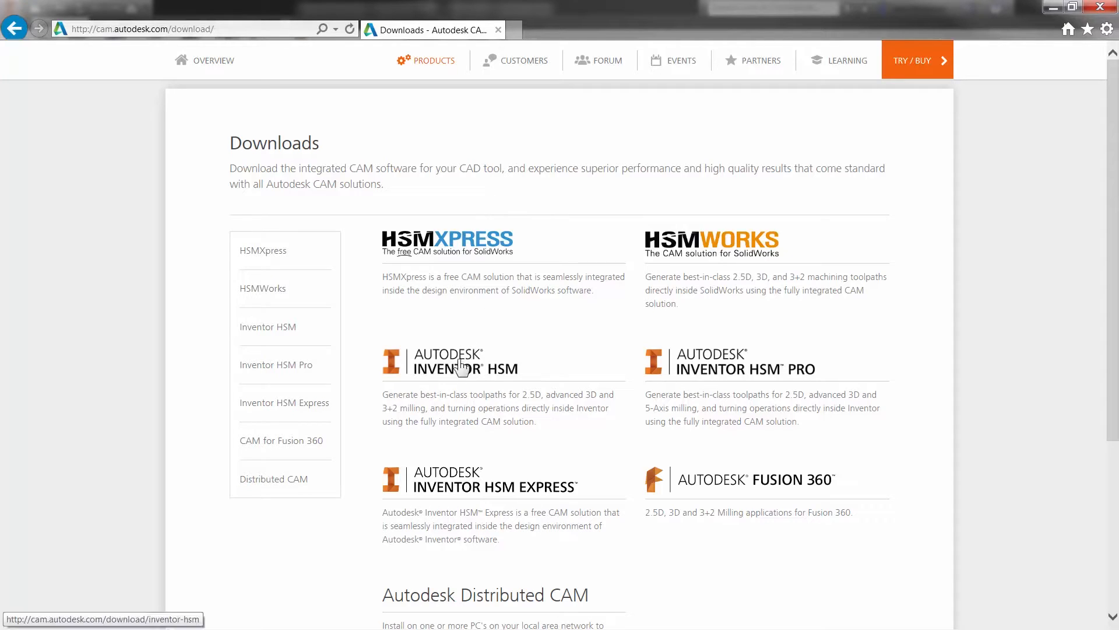
{"action": "left_click", "coordinate": [461, 366]}
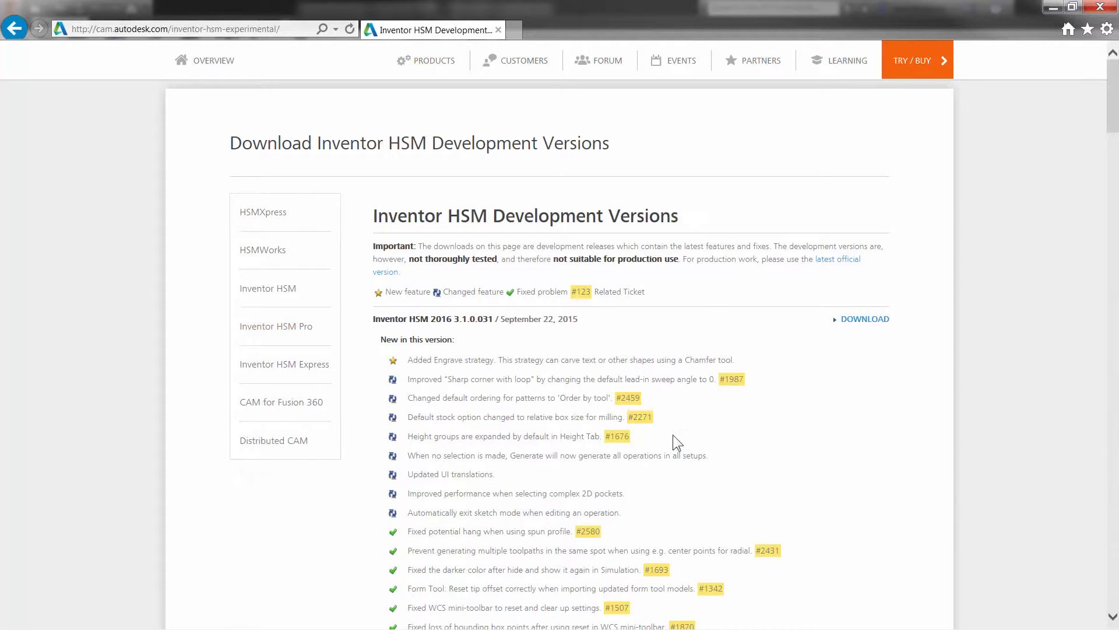
{"action": "scroll", "scroll_direction": "down", "scroll_amount": 3}
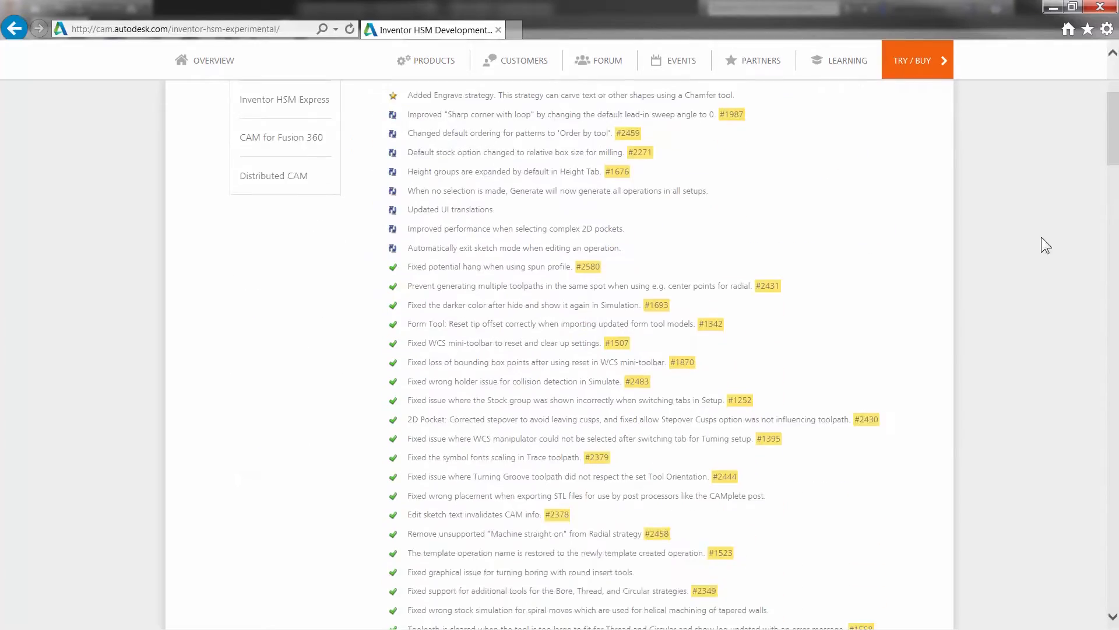
{"action": "scroll", "scroll_direction": "down", "scroll_amount": 3}
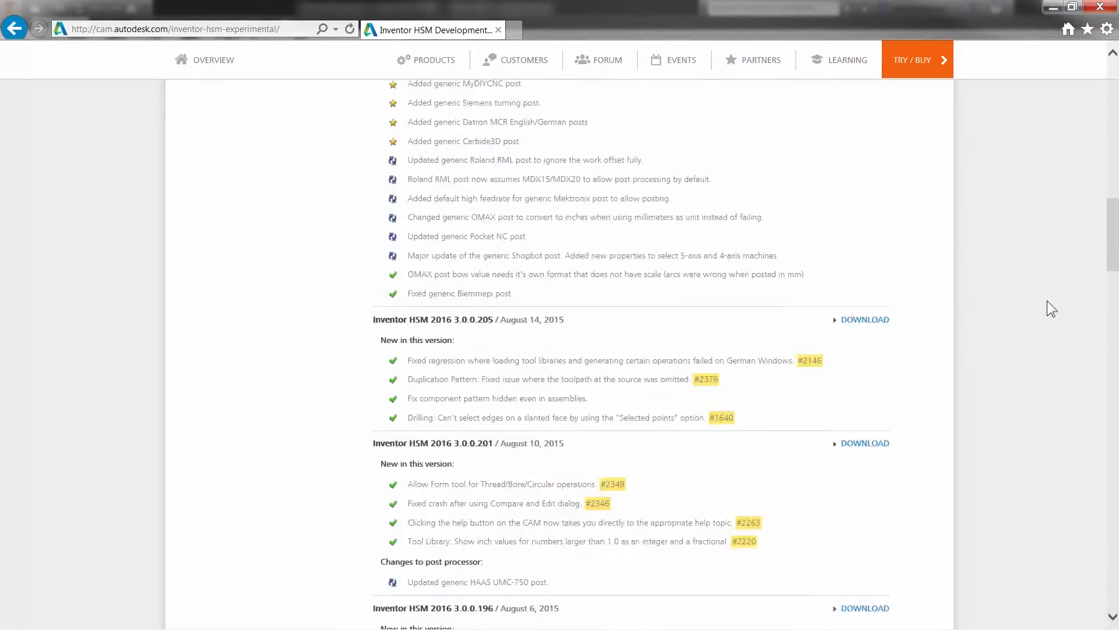
{"action": "scroll", "scroll_direction": "down", "scroll_amount": 3}
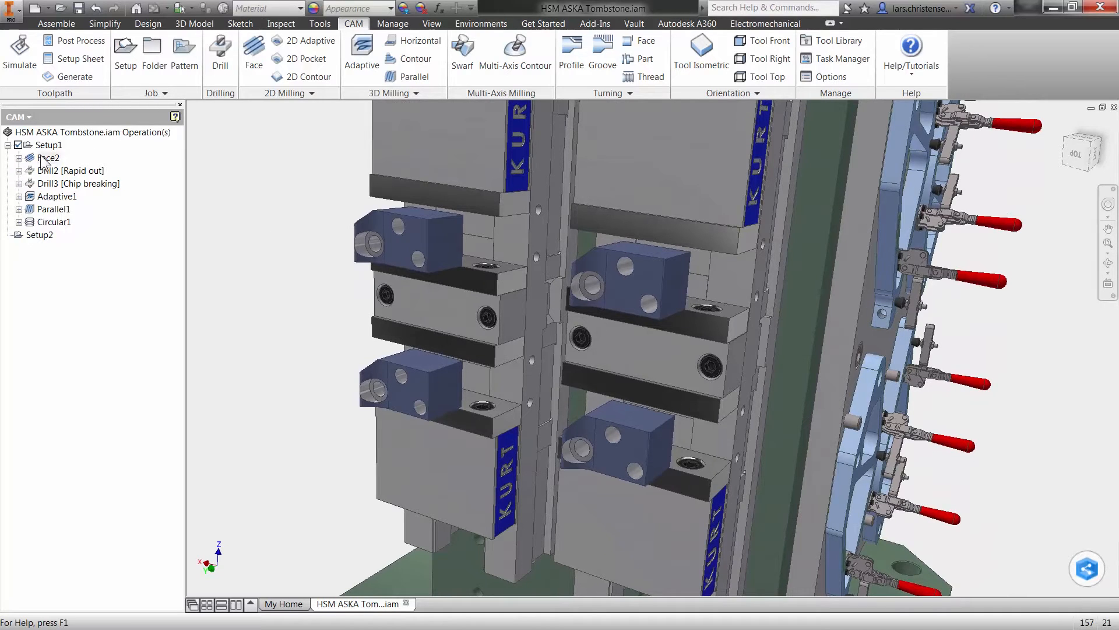
Preview Drill3, Adaptive1 and Circular1, then Shift-select all operations from Face2 to Circular1.
{"action": "left_click", "coordinate": [78, 183]}
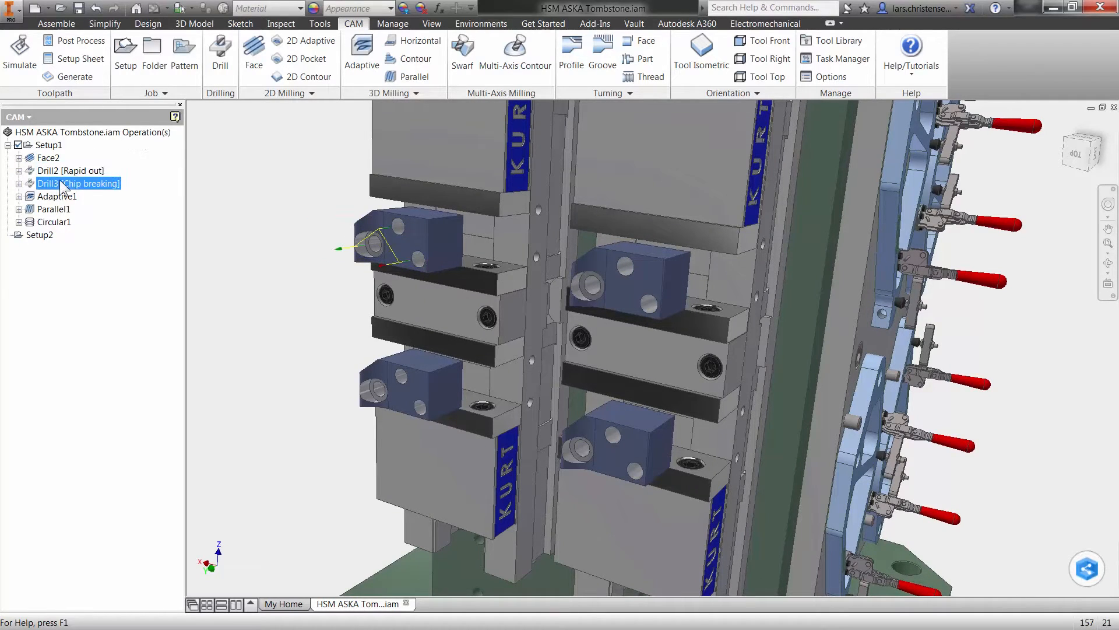
{"action": "left_click", "coordinate": [56, 196]}
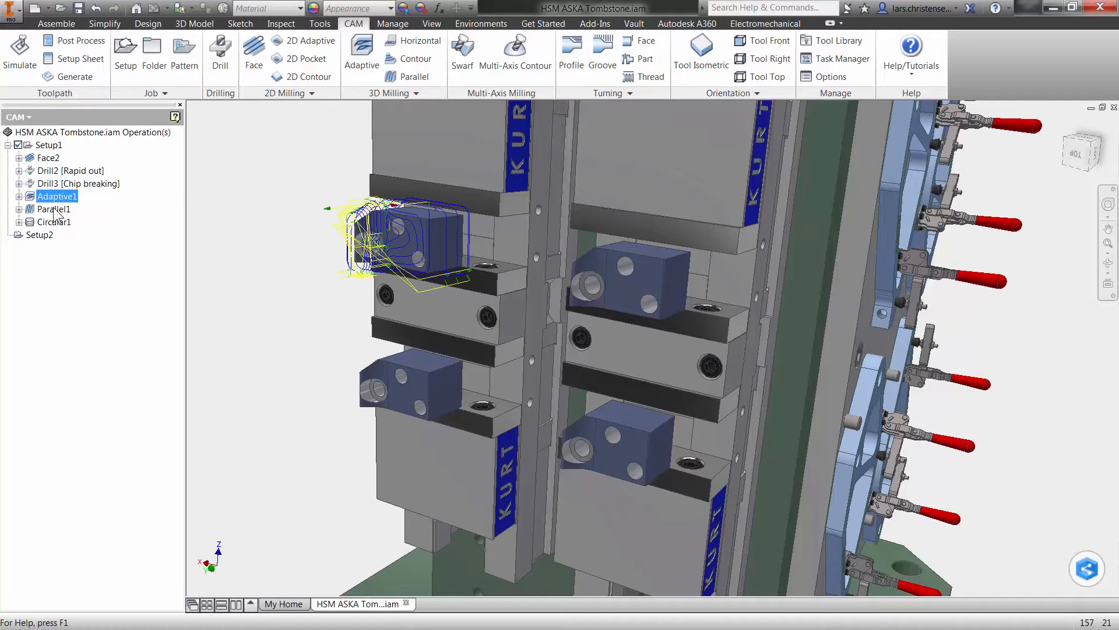
{"action": "left_click", "coordinate": [54, 221]}
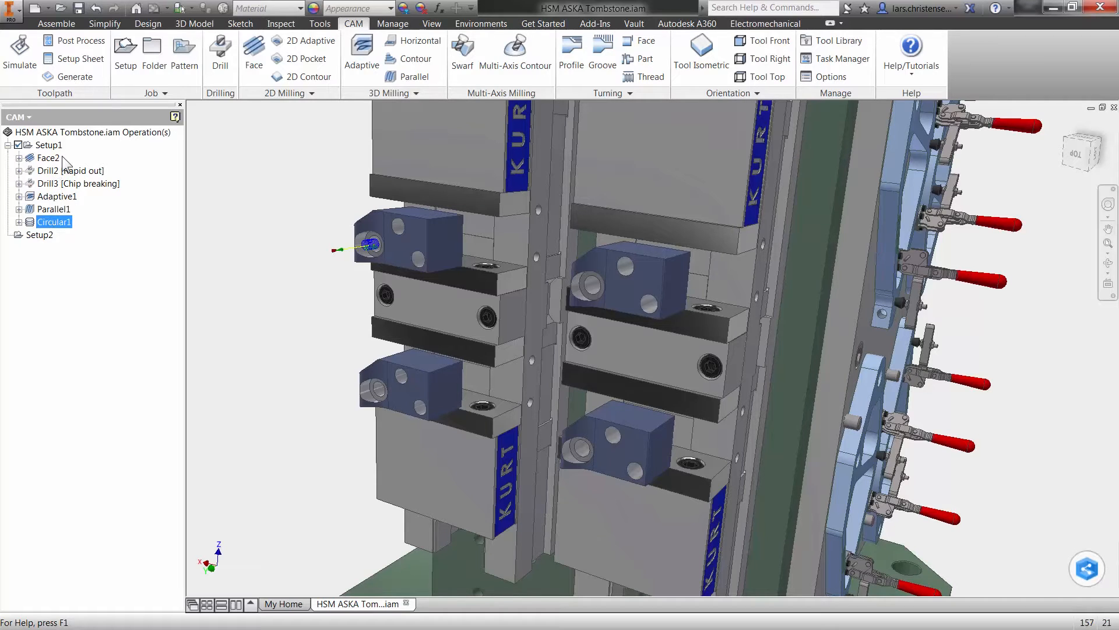
{"action": "left_click", "coordinate": [49, 157]}
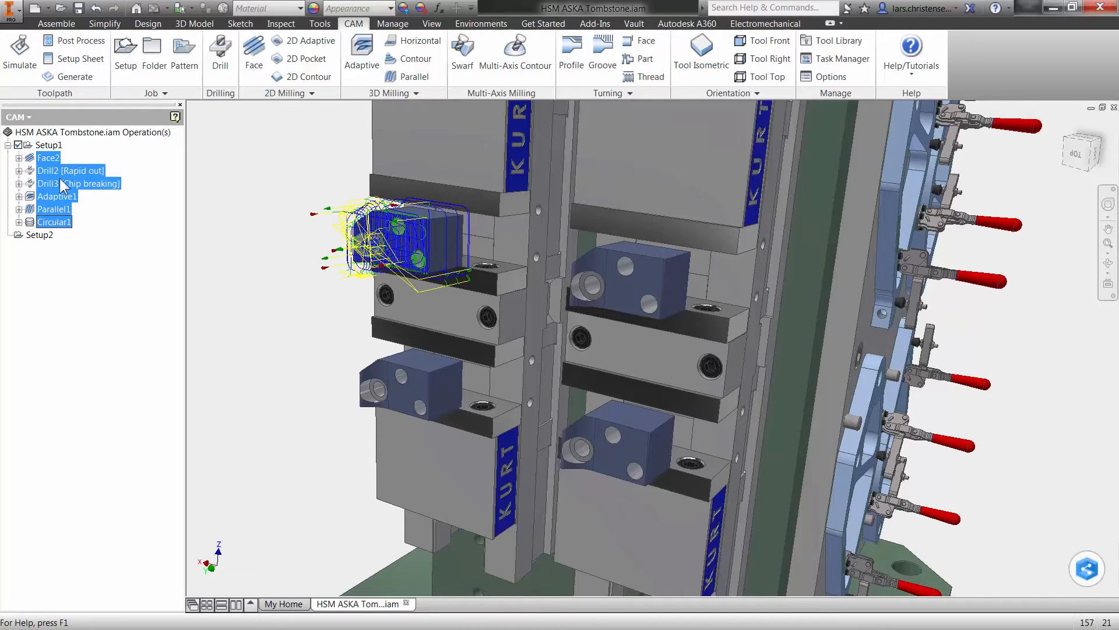
Add the selected Setup1 operations to a new linear pattern.
{"action": "right_click", "coordinate": [49, 157]}
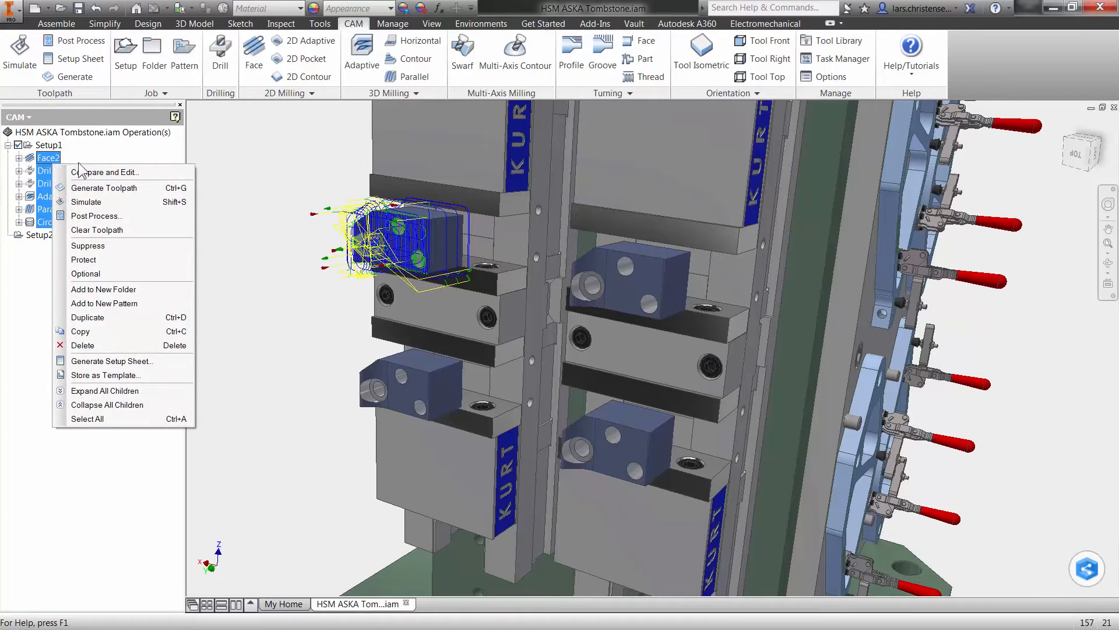
{"action": "mouse_move", "coordinate": [104, 303]}
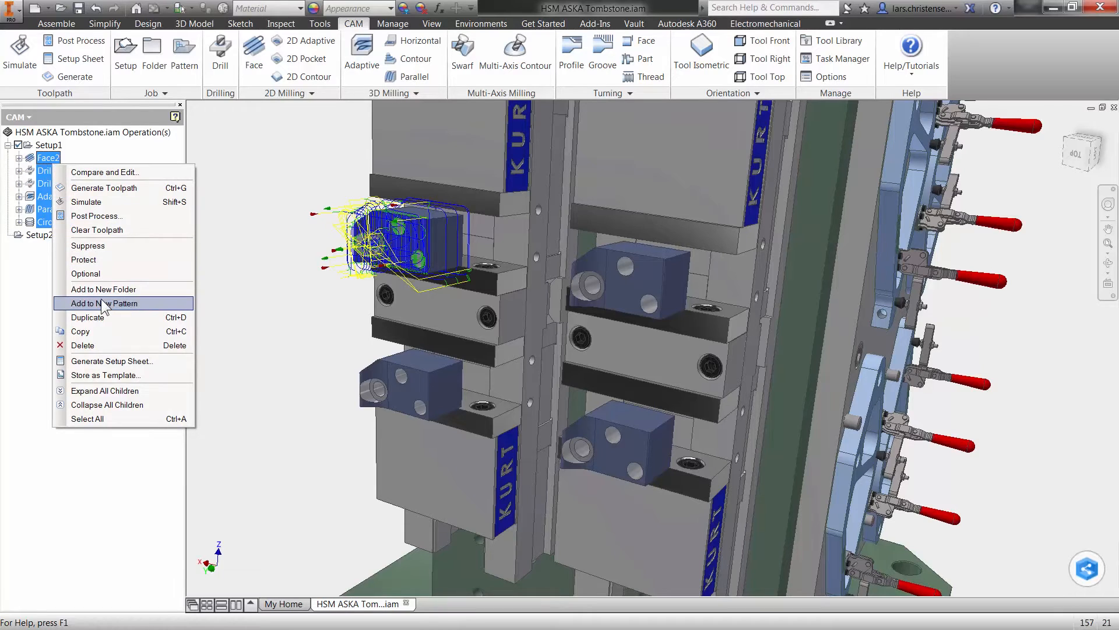
{"action": "left_click", "coordinate": [105, 303]}
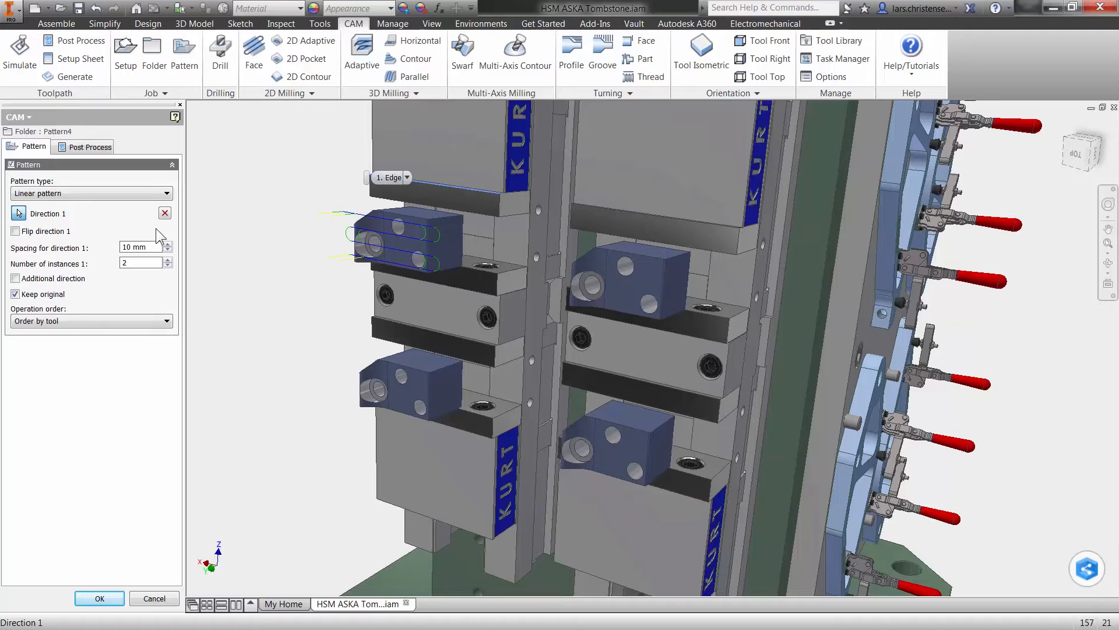
Set Direction 1 spacing to 150 mm, add a second direction, keep Order by tool and confirm Pattern4.
{"action": "type", "text": "150"}
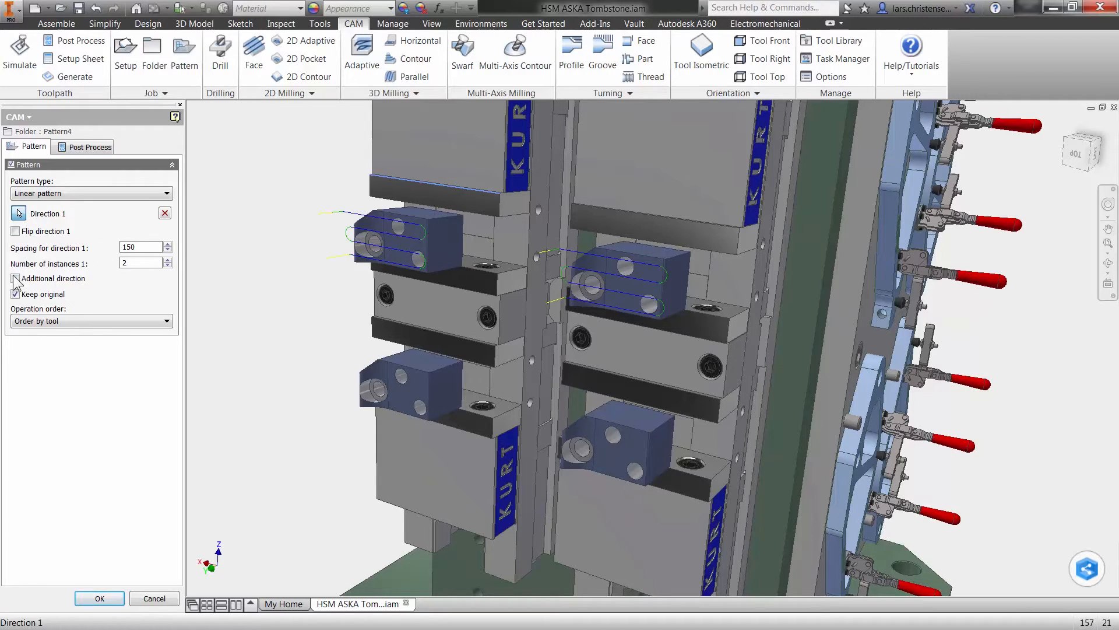
{"action": "left_click", "coordinate": [14, 279]}
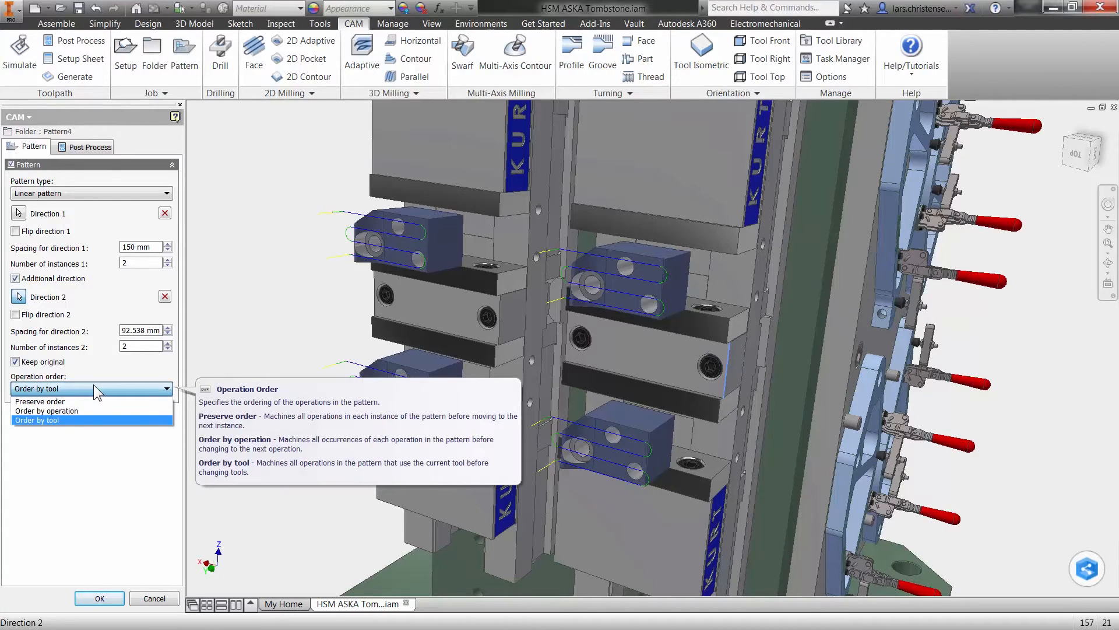
{"action": "left_click", "coordinate": [36, 421]}
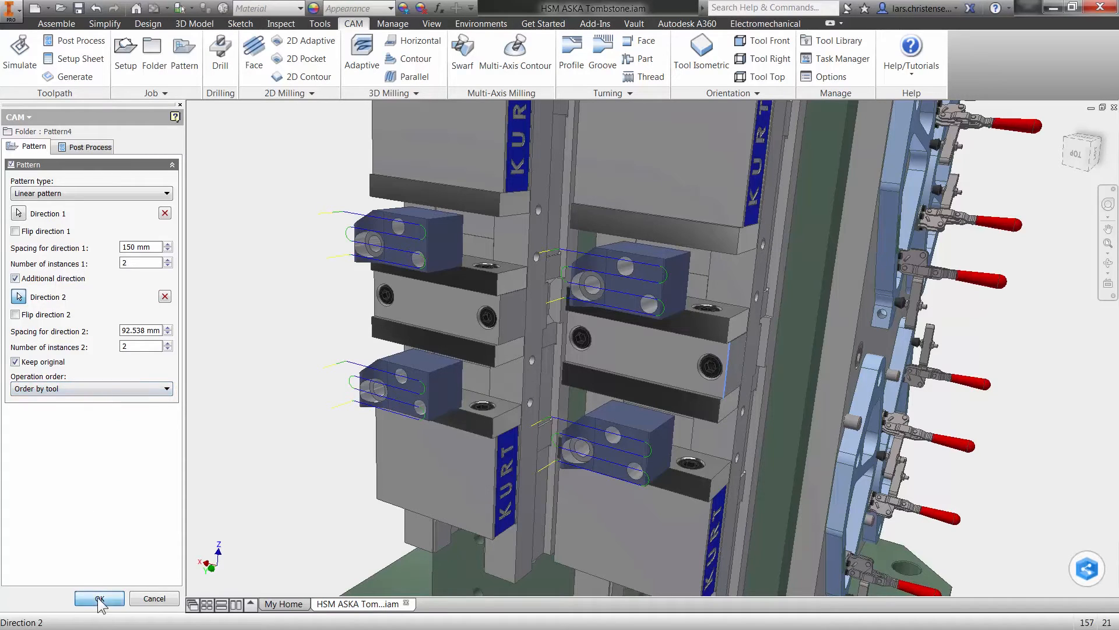
{"action": "left_click", "coordinate": [98, 599]}
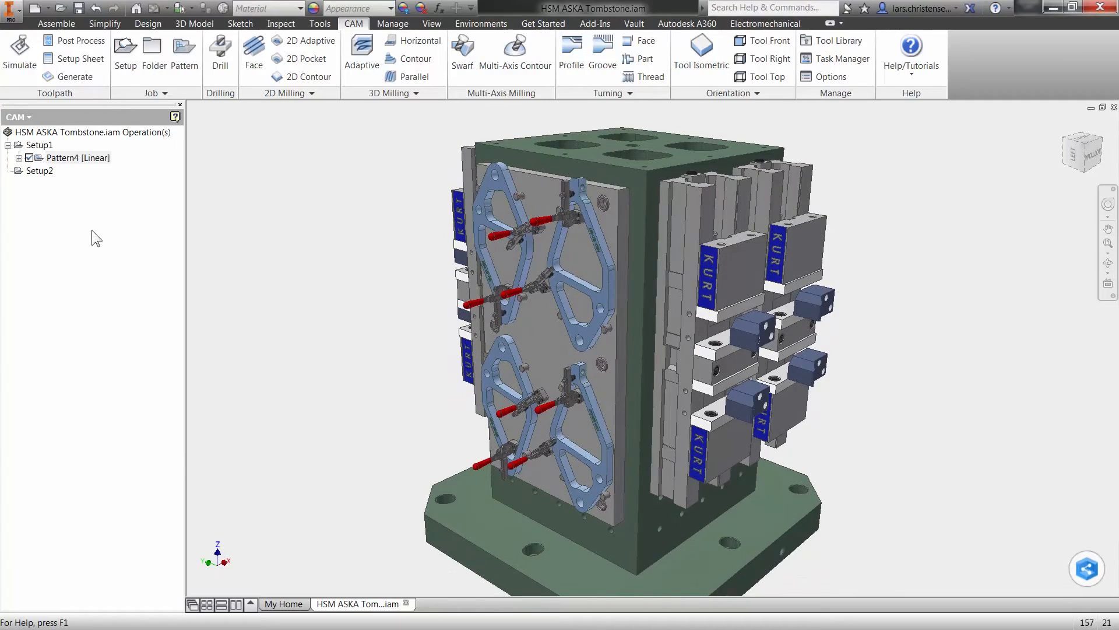
Wrap Pattern4 in a new circular pattern about the tombstone's vertical axis.
{"action": "left_click", "coordinate": [78, 157]}
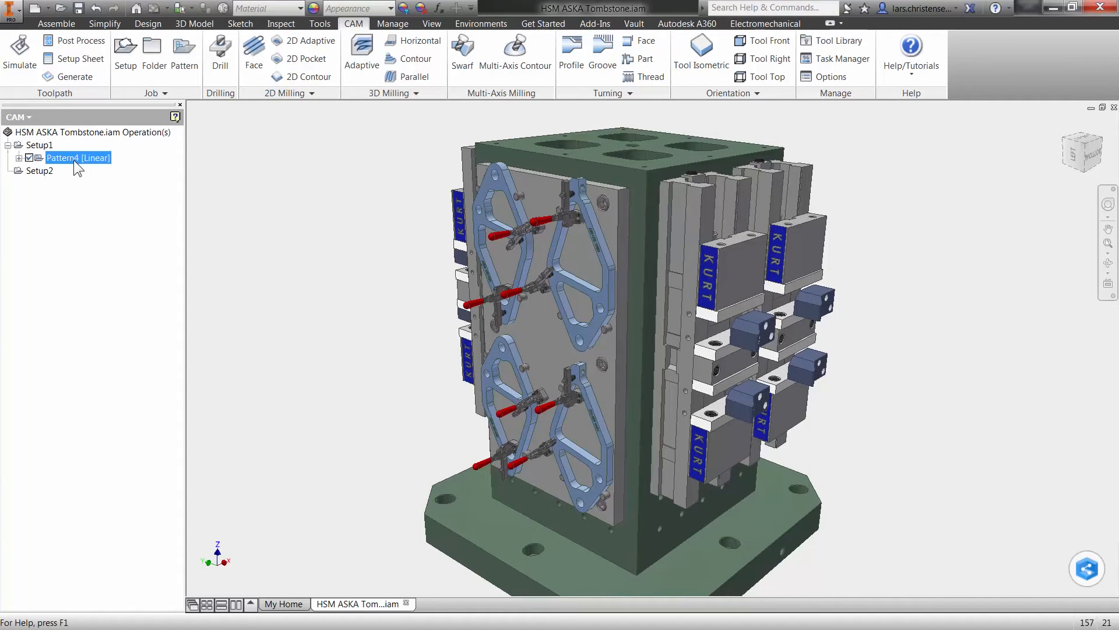
{"action": "right_click", "coordinate": [78, 157]}
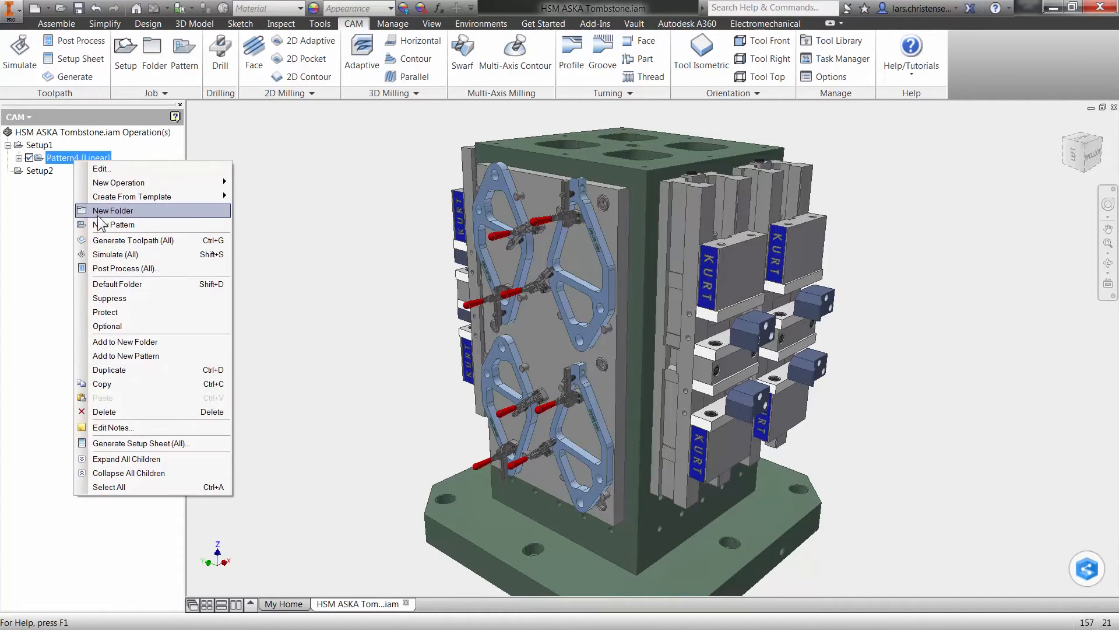
{"action": "left_click", "coordinate": [116, 224]}
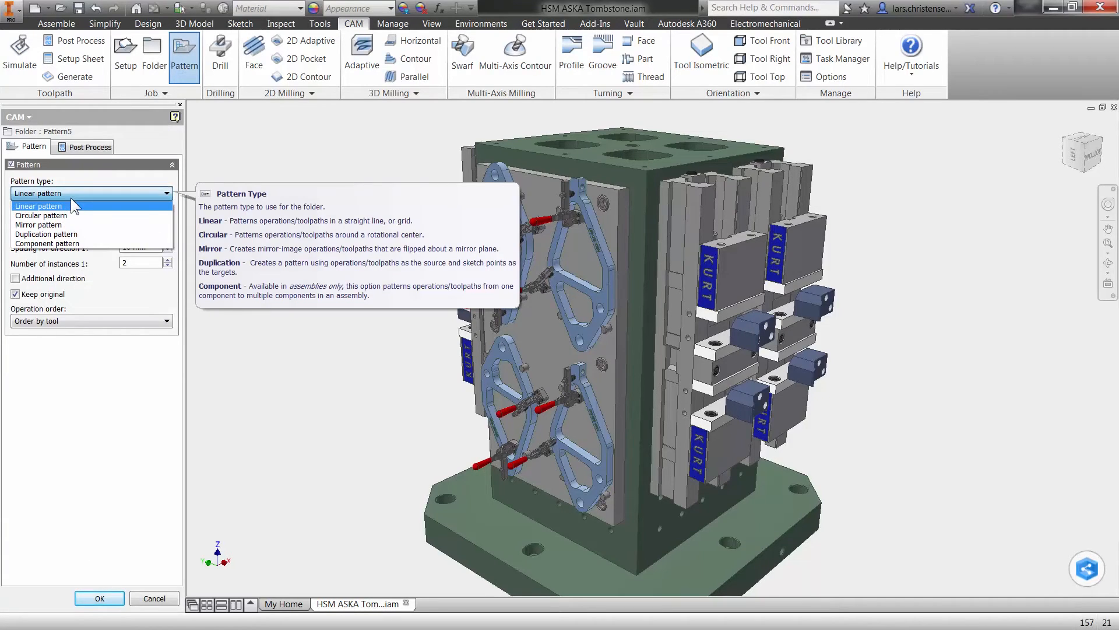
{"action": "left_click", "coordinate": [42, 216]}
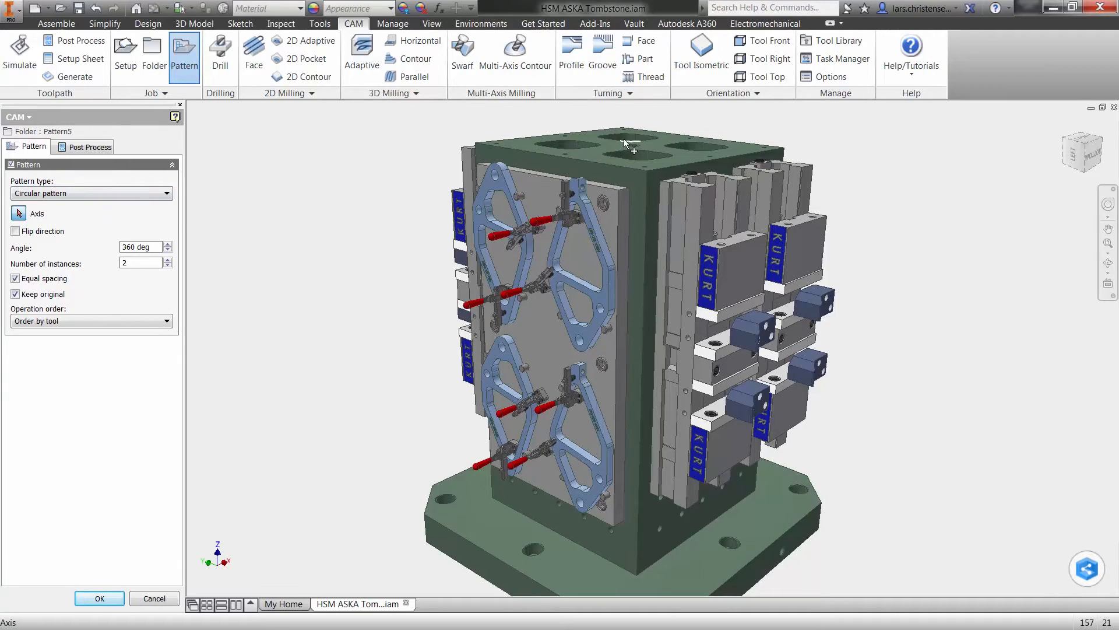
{"action": "left_click", "coordinate": [20, 57]}
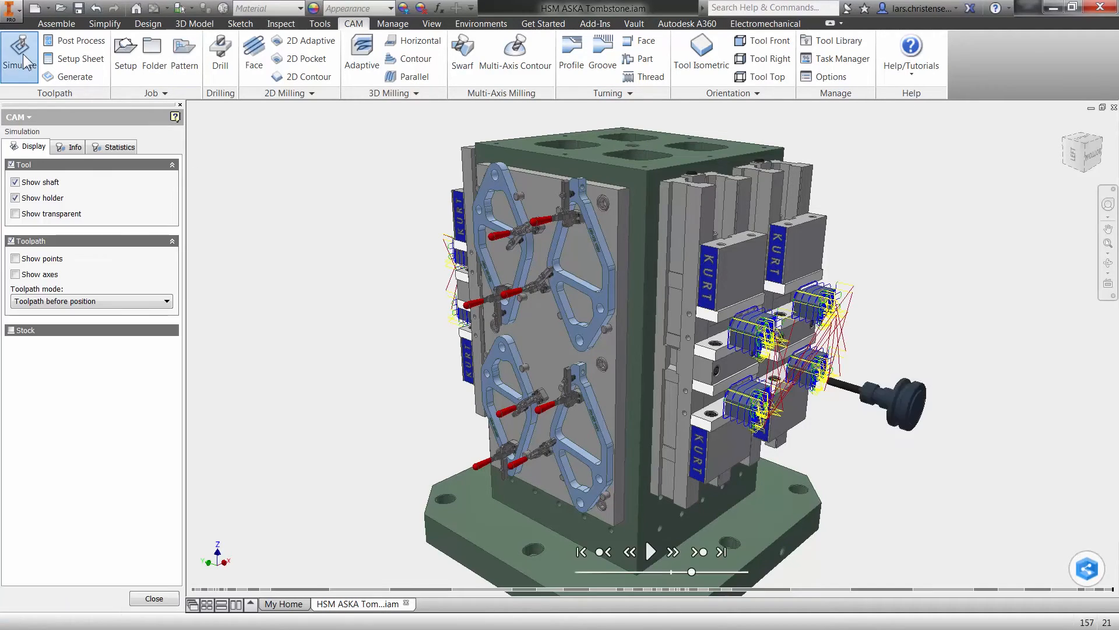
Simulate the patterned toolpaths across the tombstone faces.
{"action": "left_click", "coordinate": [154, 598]}
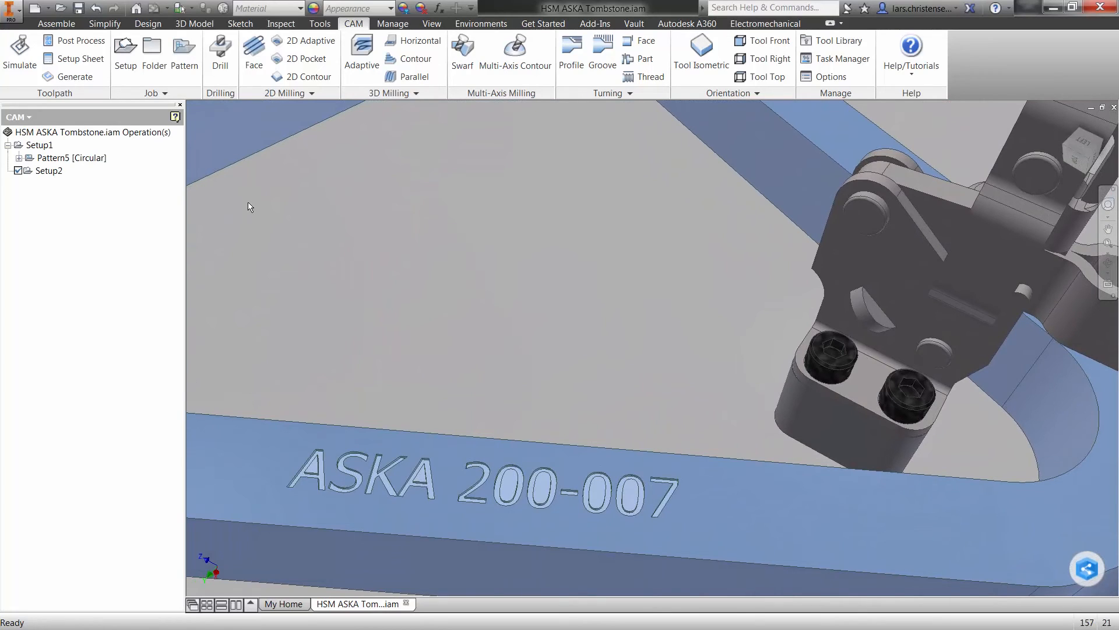
Create an Engrave operation with the 15° chamfer mill on the ASKA 200-007 letters.
{"action": "left_click", "coordinate": [287, 93]}
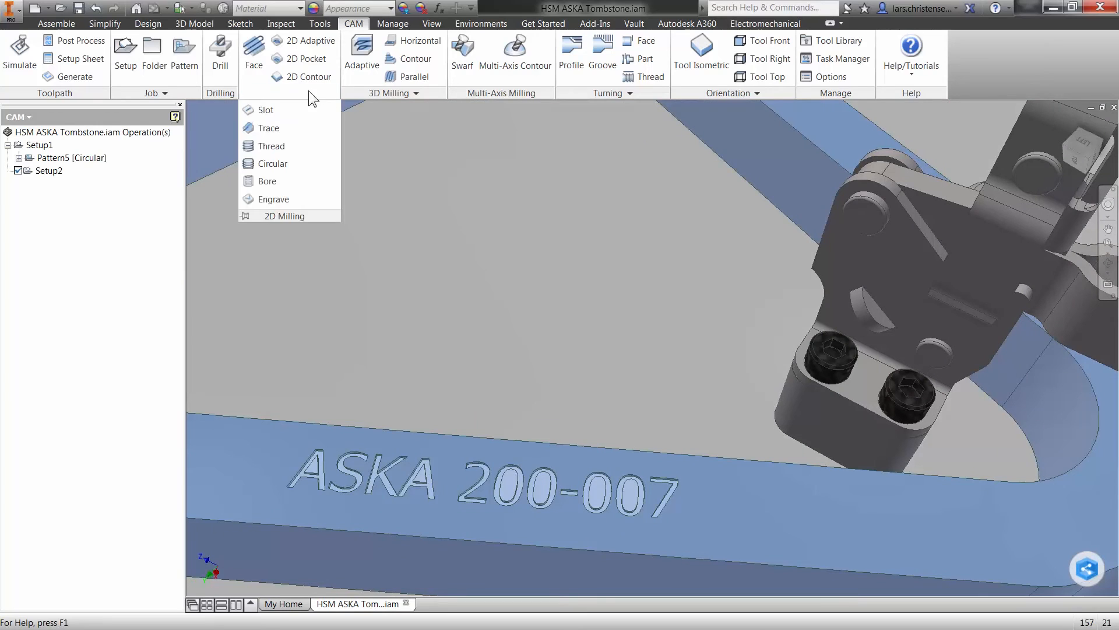
{"action": "left_click", "coordinate": [272, 199]}
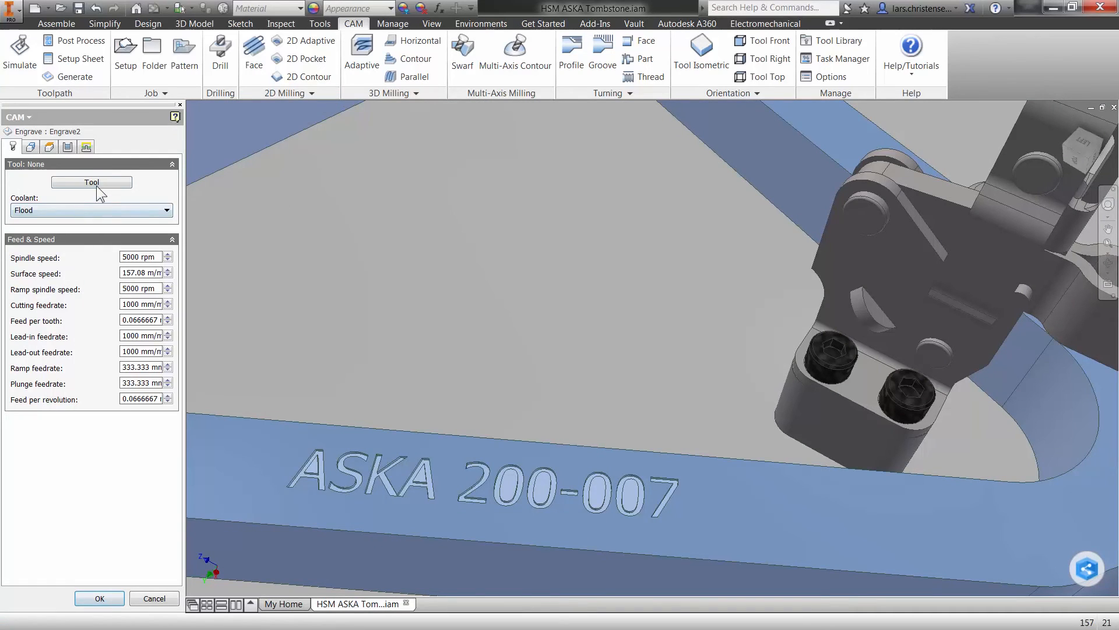
{"action": "left_click", "coordinate": [91, 182]}
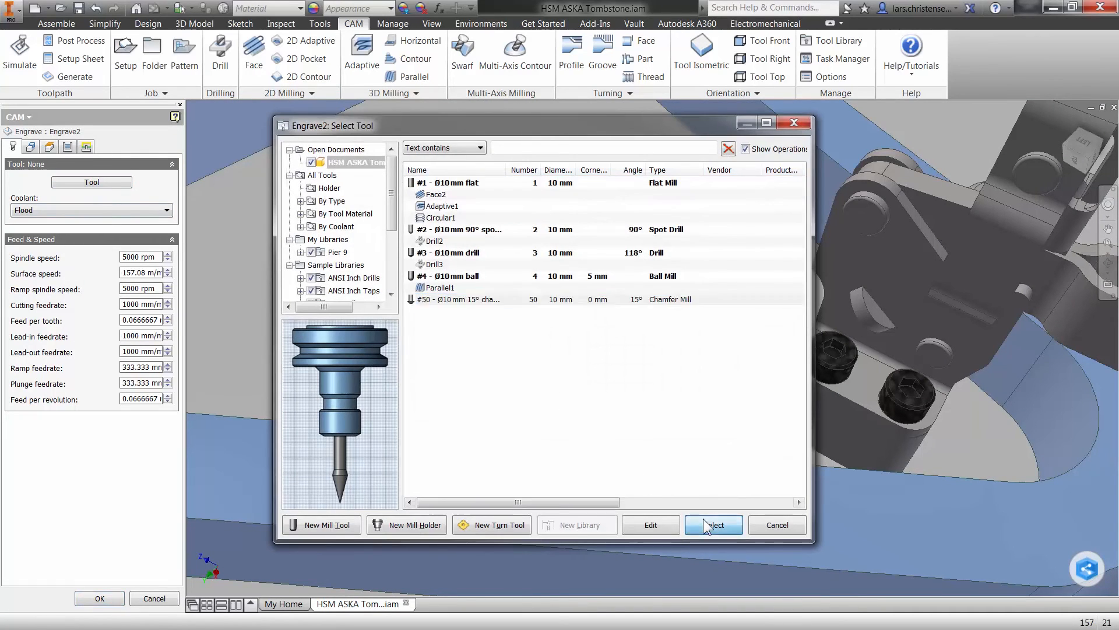
{"action": "left_click", "coordinate": [714, 525]}
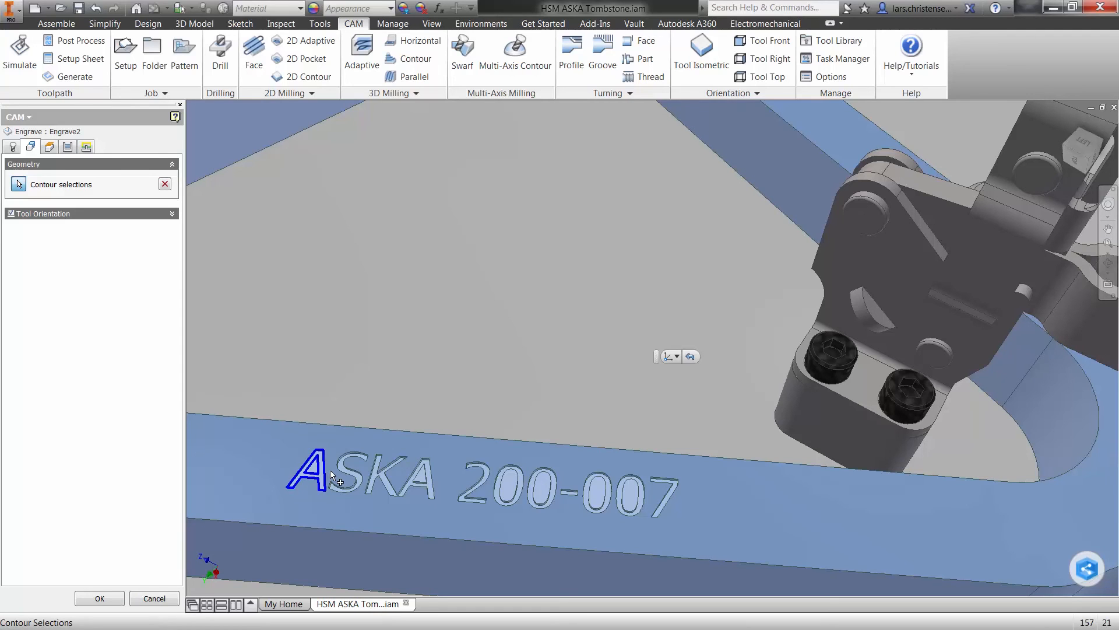
{"action": "left_click", "coordinate": [20, 54]}
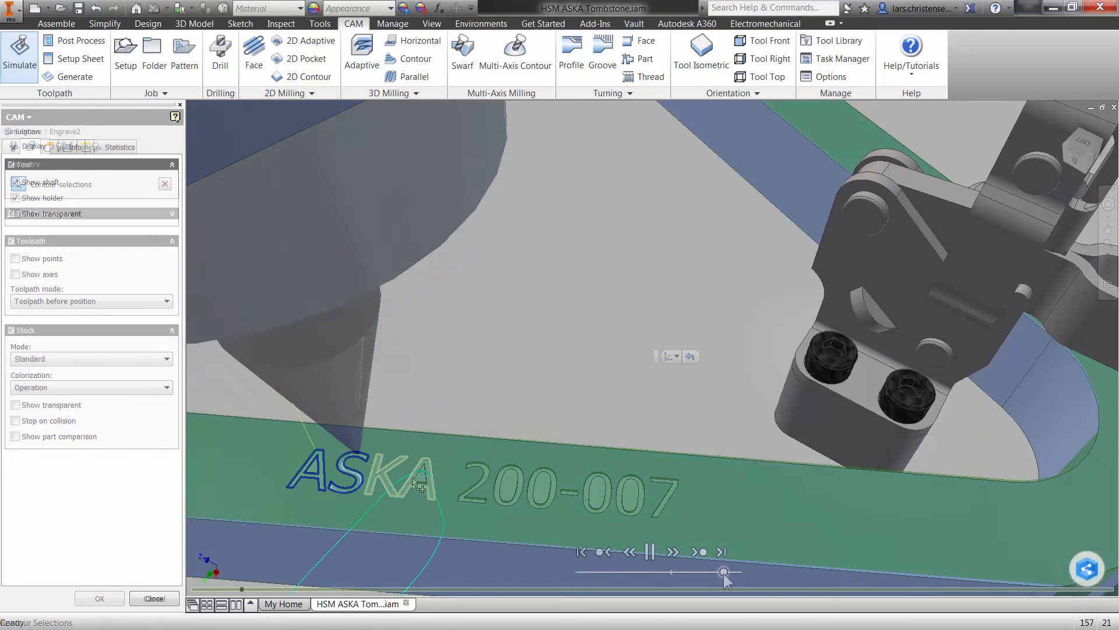